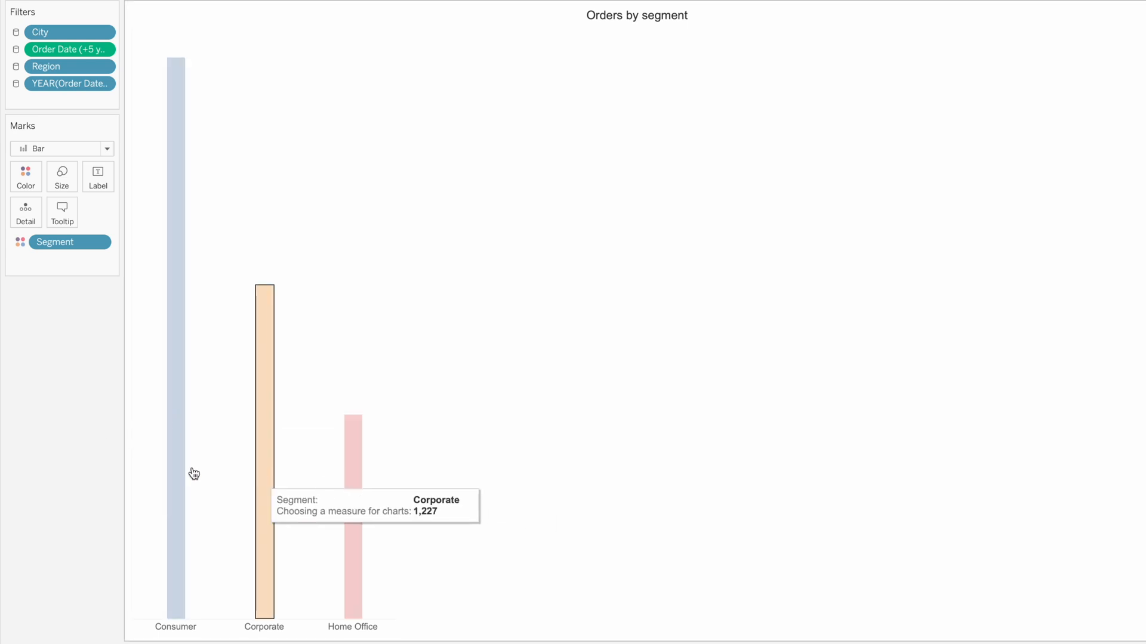
pyautogui.moveTo(104, 341)
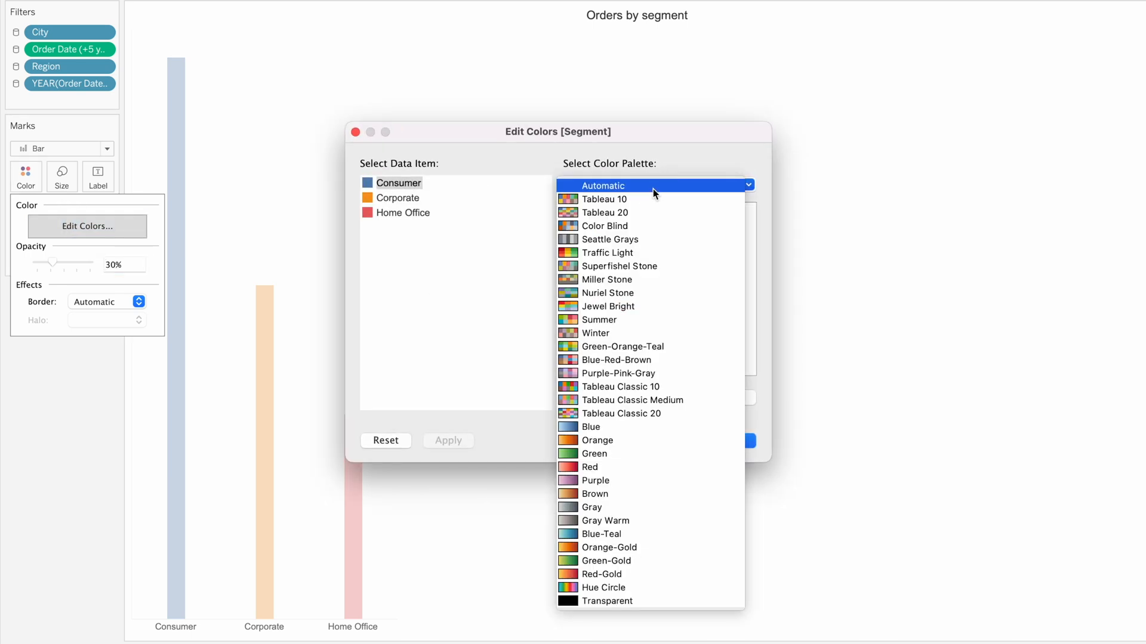
# Assign Corporate the transparent colour from the custom Transparent palette and apply it.
pyautogui.click(606, 601)
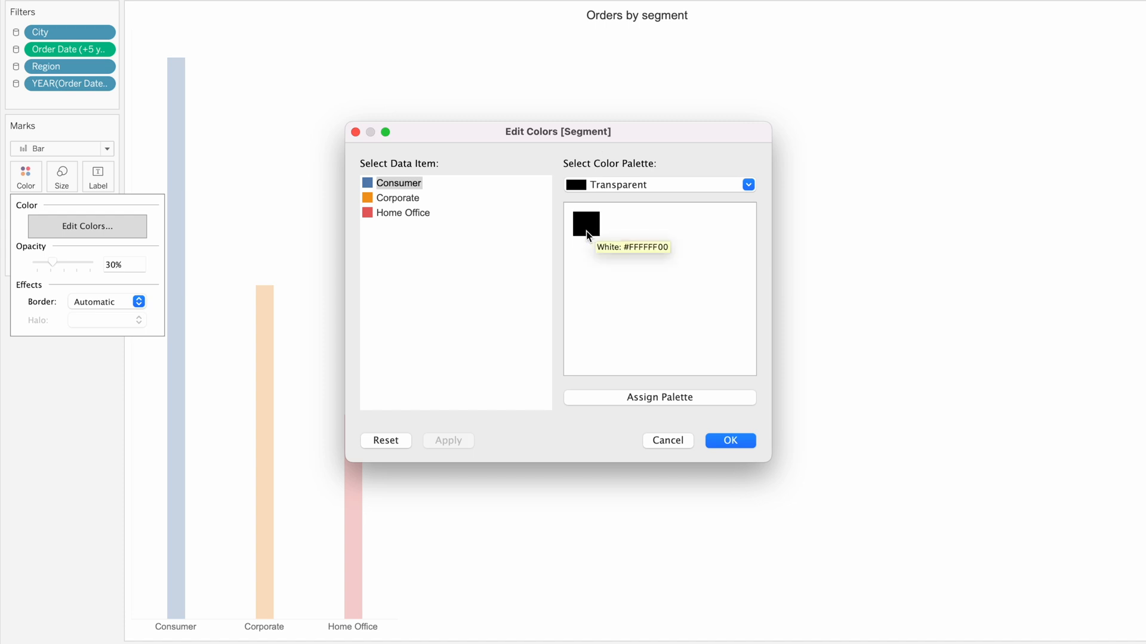
pyautogui.click(398, 197)
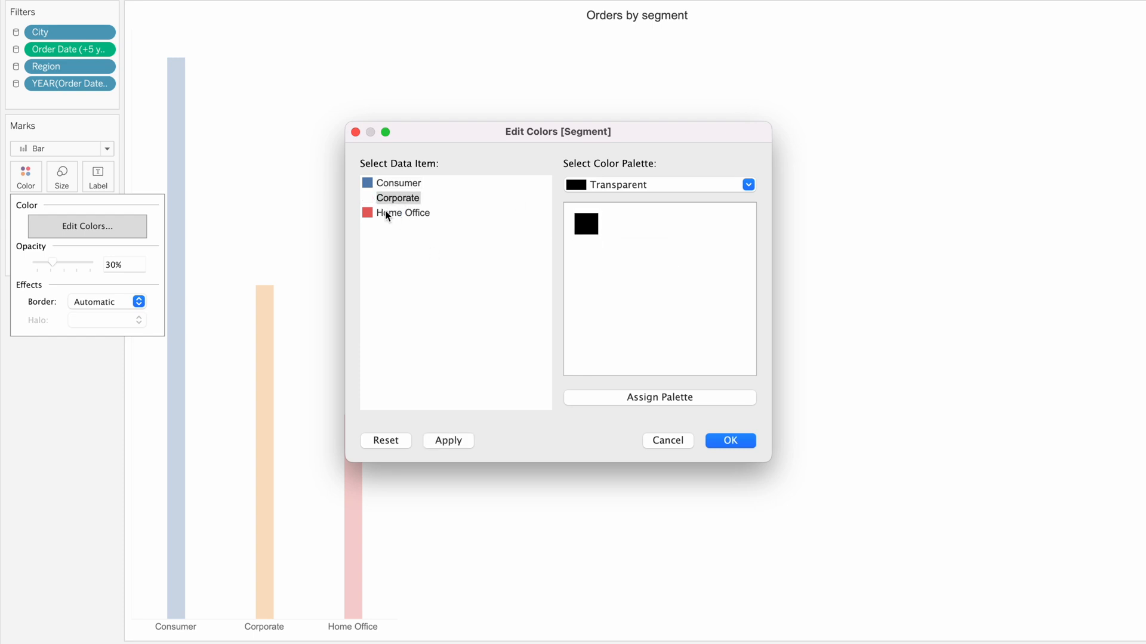
pyautogui.moveTo(412, 212)
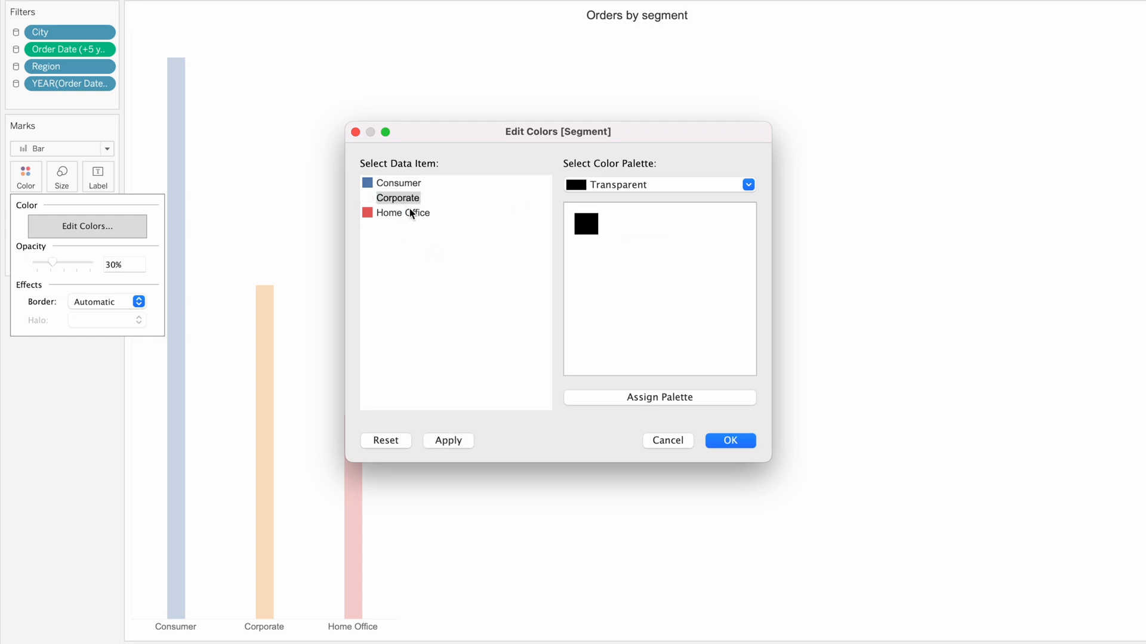
pyautogui.click(729, 440)
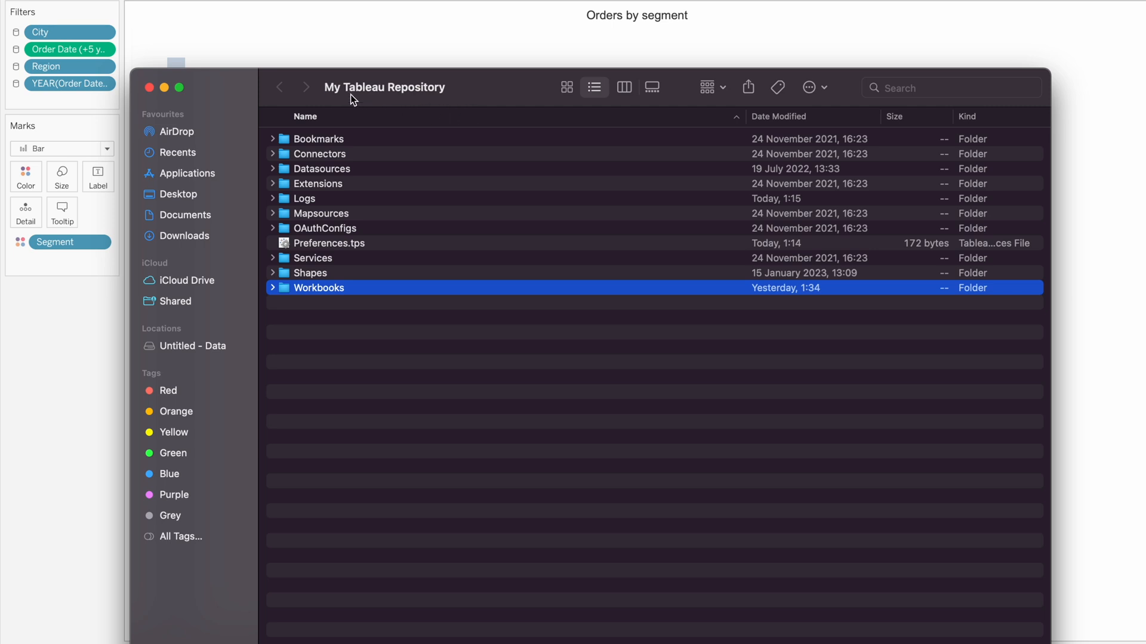
pyautogui.moveTo(488, 136)
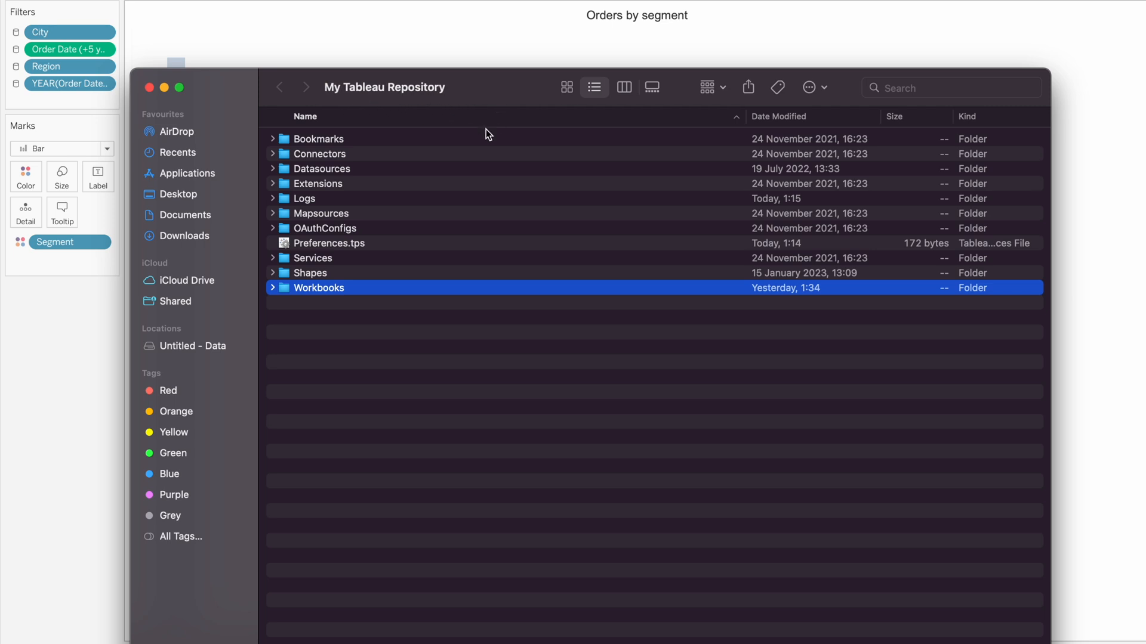
# Select Preferences.tps in the My Tableau Repository folder.
pyautogui.click(329, 243)
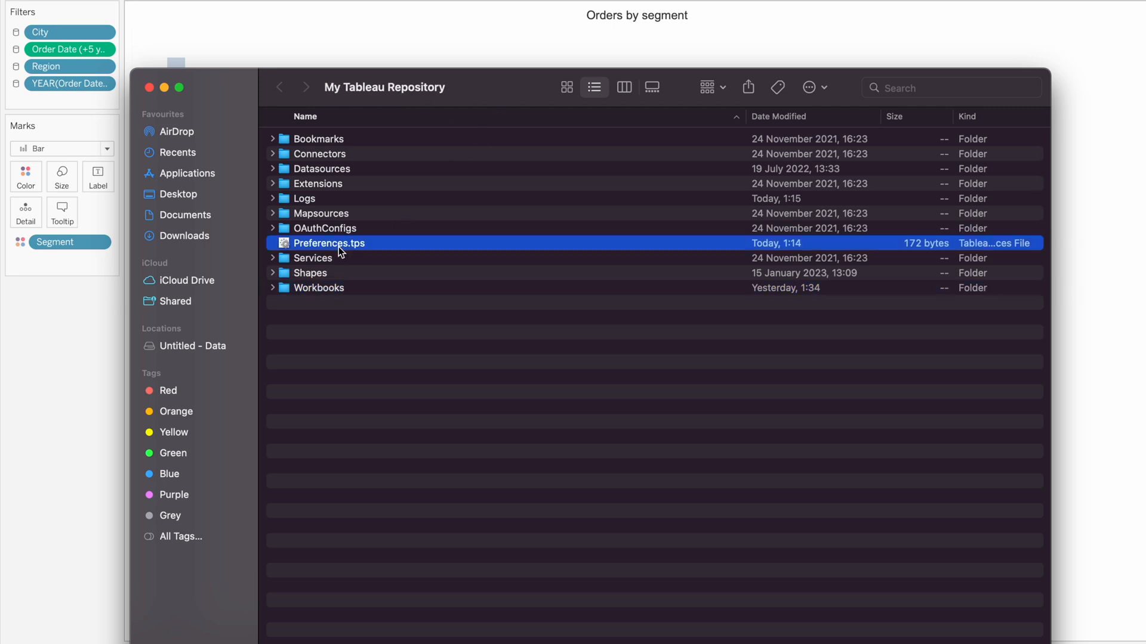
pyautogui.moveTo(387, 252)
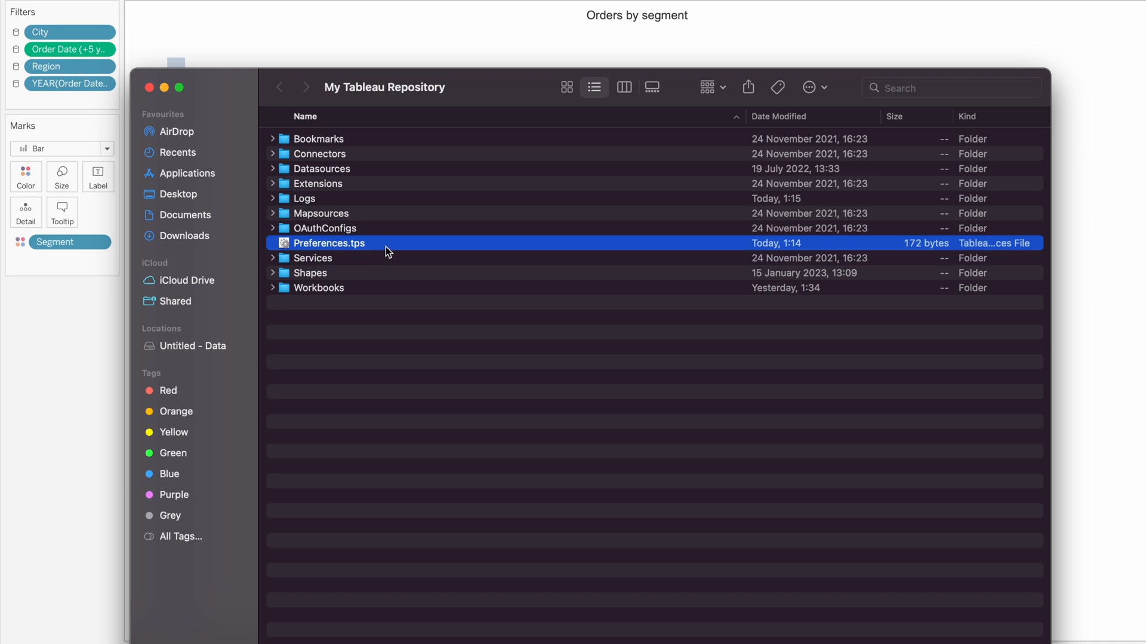
pyautogui.moveTo(382, 265)
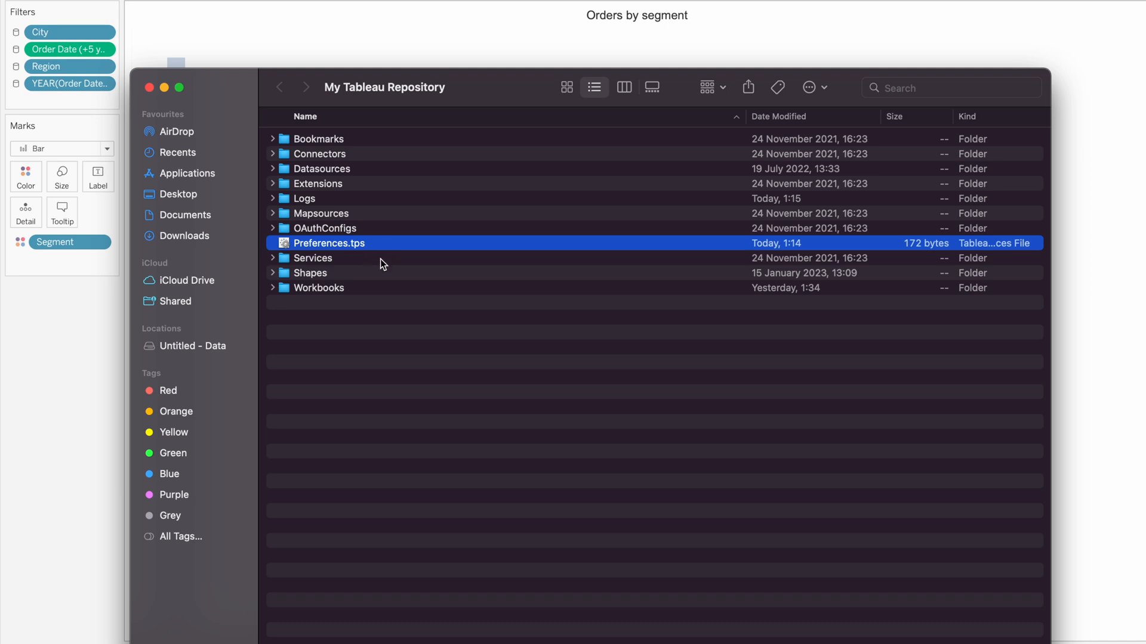
pyautogui.moveTo(344, 260)
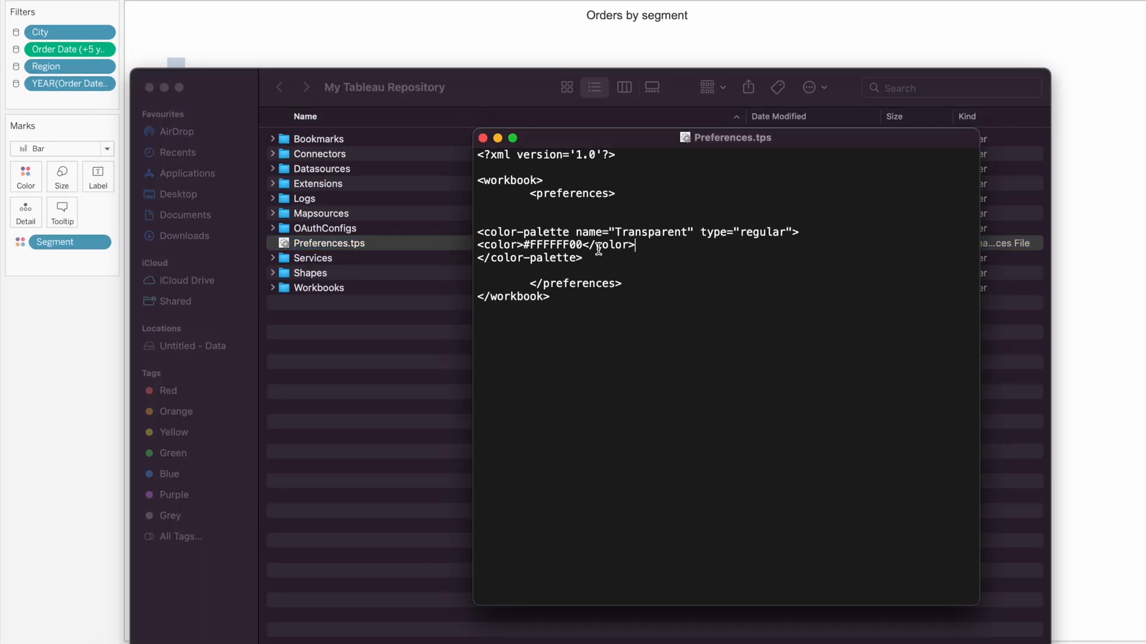
# Highlight the Transparent palette entry with colour #FFFFFF00 in Preferences.tps.
pyautogui.moveTo(481, 231); pyautogui.dragTo(581, 257)
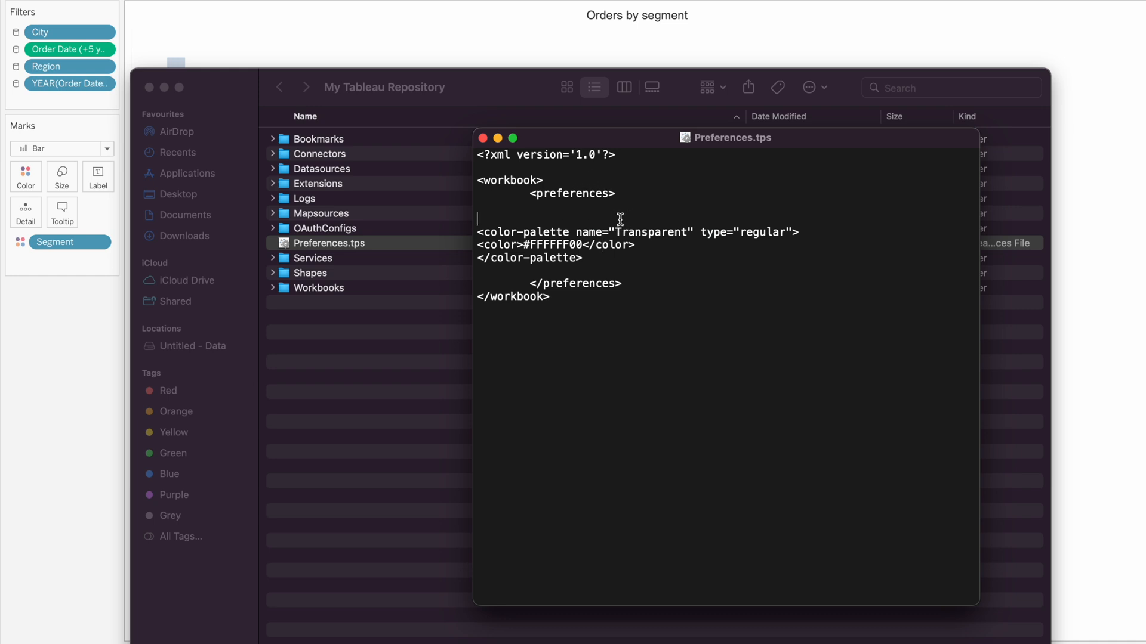
pyautogui.moveTo(453, 212)
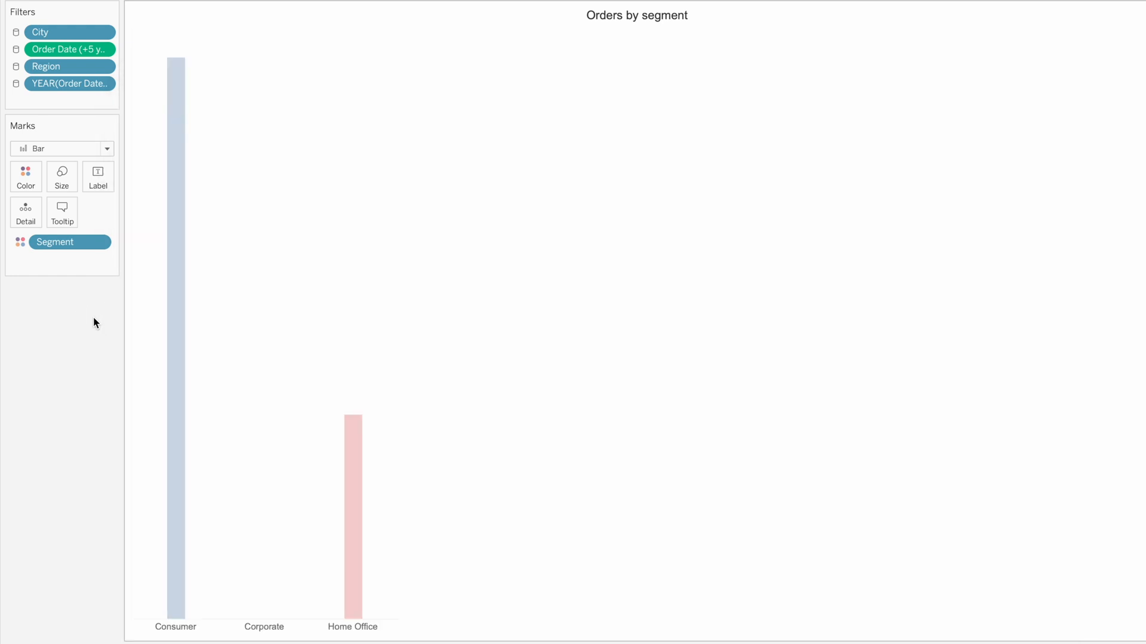
pyautogui.moveTo(267, 235)
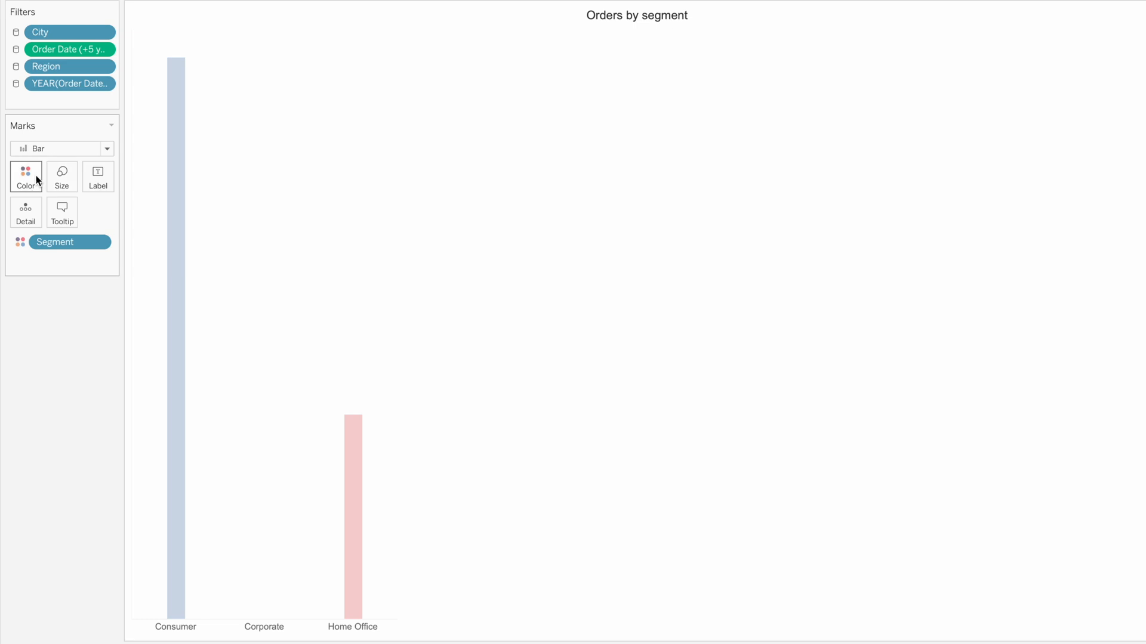
# Open the Segment colour editor and show the palette list containing Transparent.
pyautogui.click(26, 177)
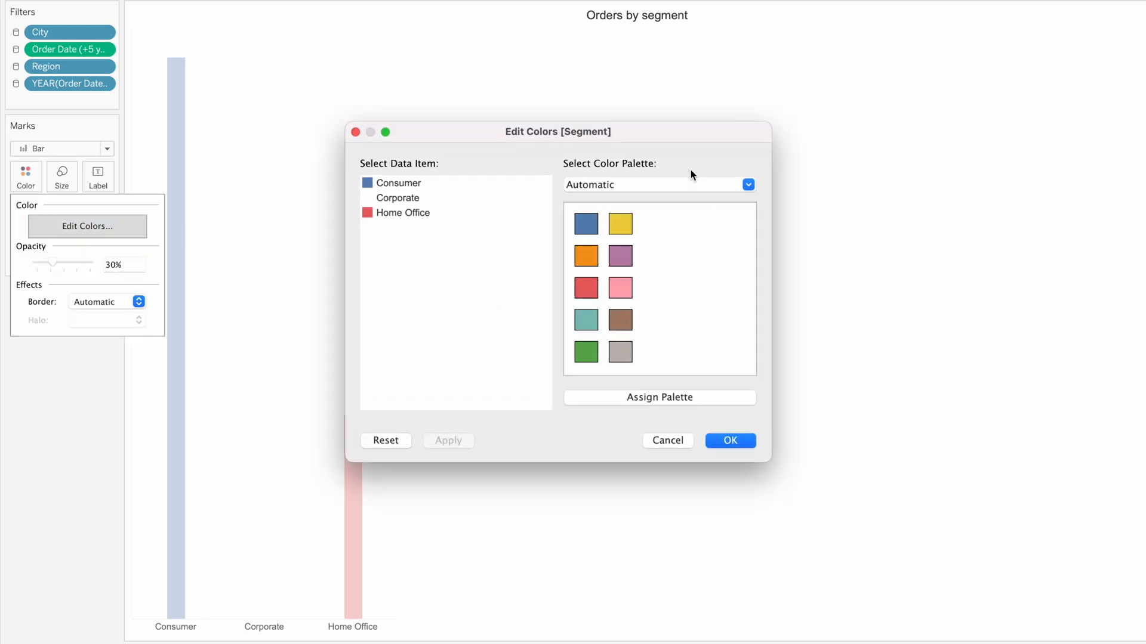
pyautogui.click(746, 185)
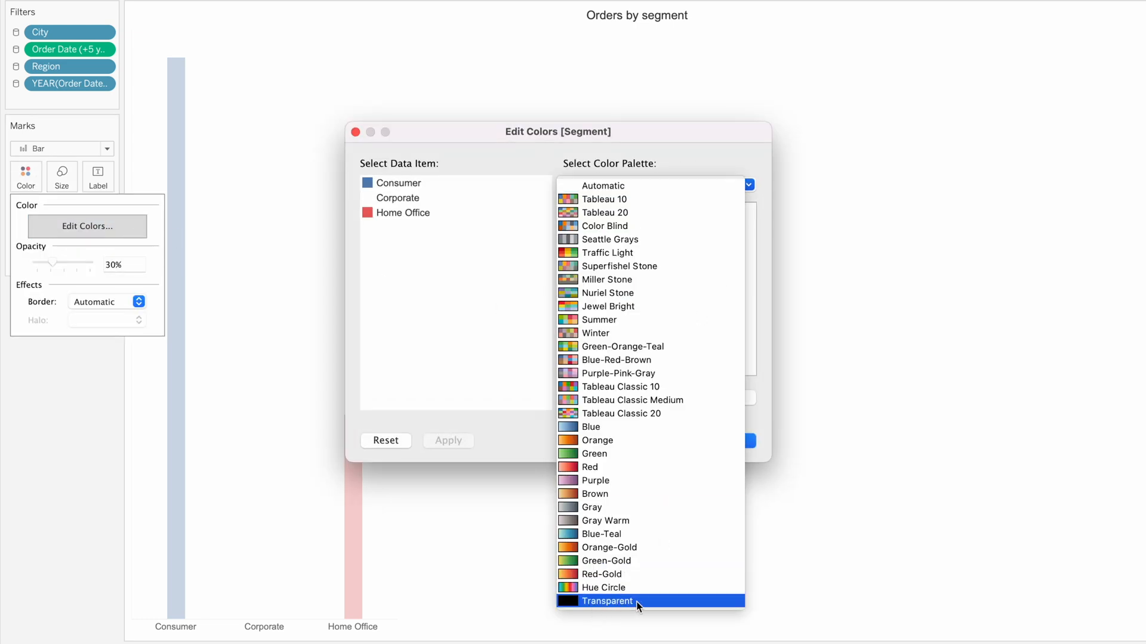